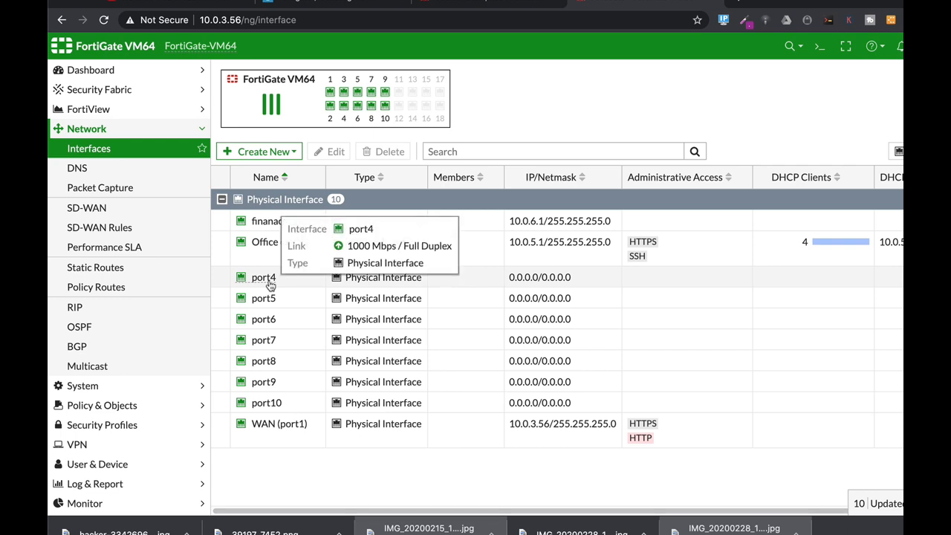
{"action": "mouse_move", "coordinate": [820, 46]}
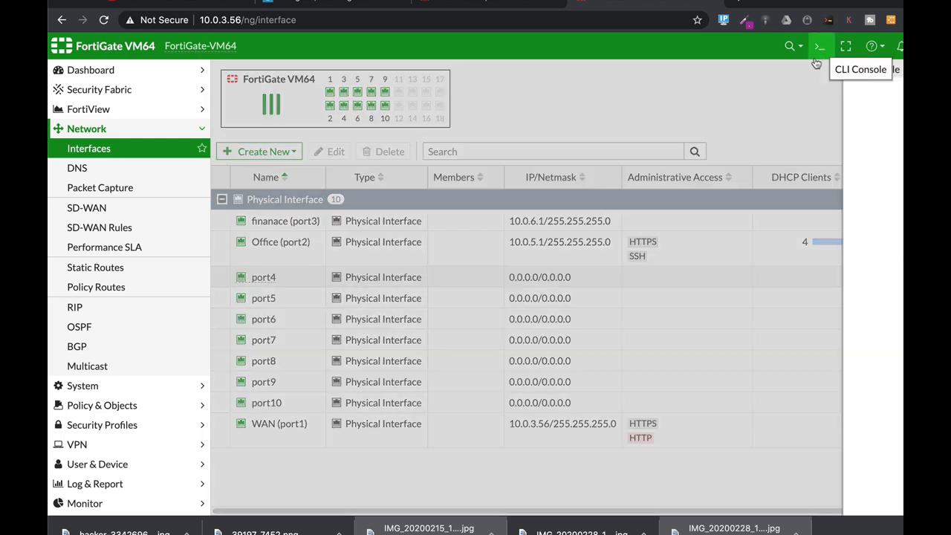
Step: In the CLI console, enter config system interface for port4 and set its IP to 10.0.7.1/24
{"action": "left_click", "coordinate": [820, 46]}
{"action": "type", "text": "config"}
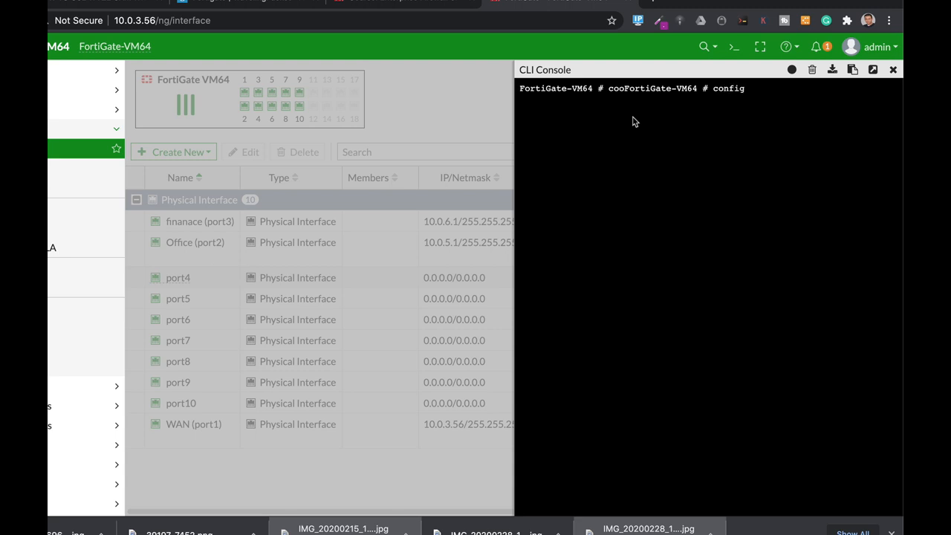
{"action": "type", "text": "system  interface"}
{"action": "type", "text": "edit"}
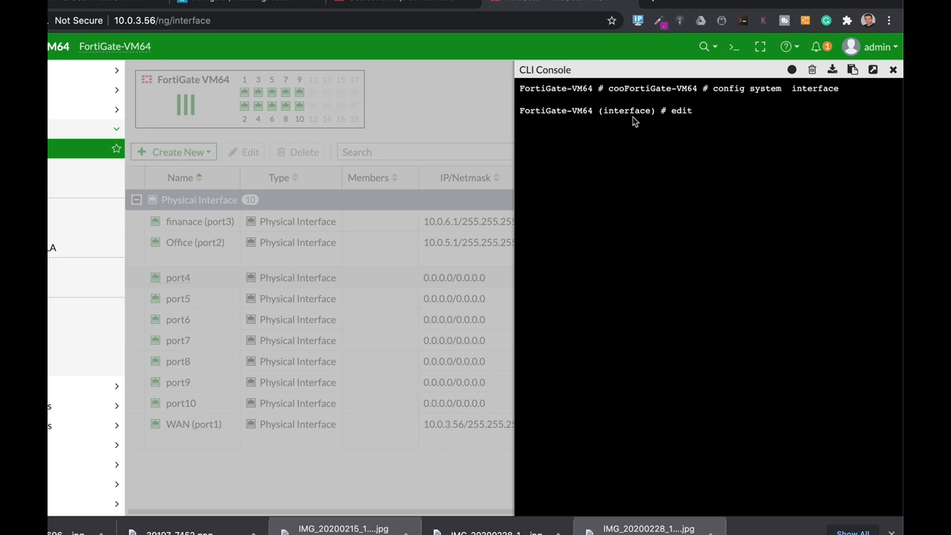
{"action": "type", "text": "port1"}
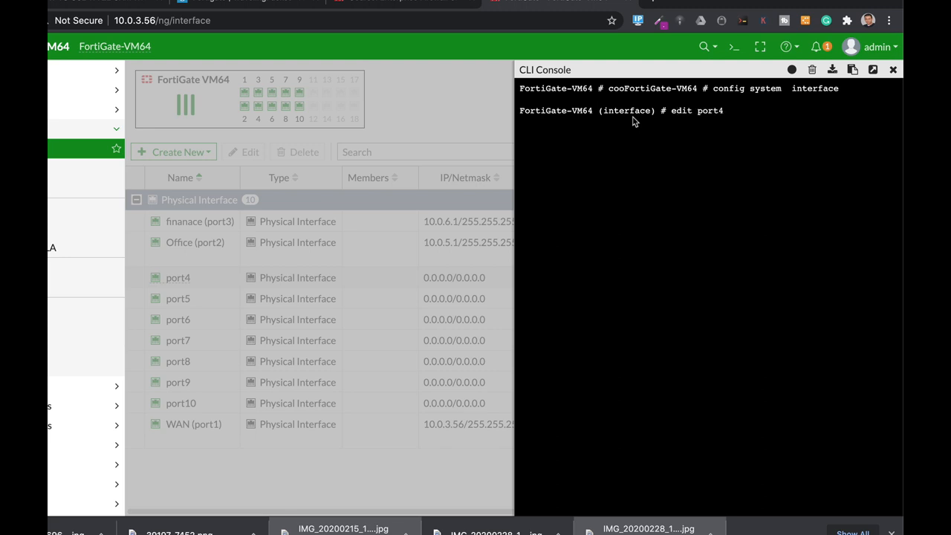
{"action": "type", "text": "set"}
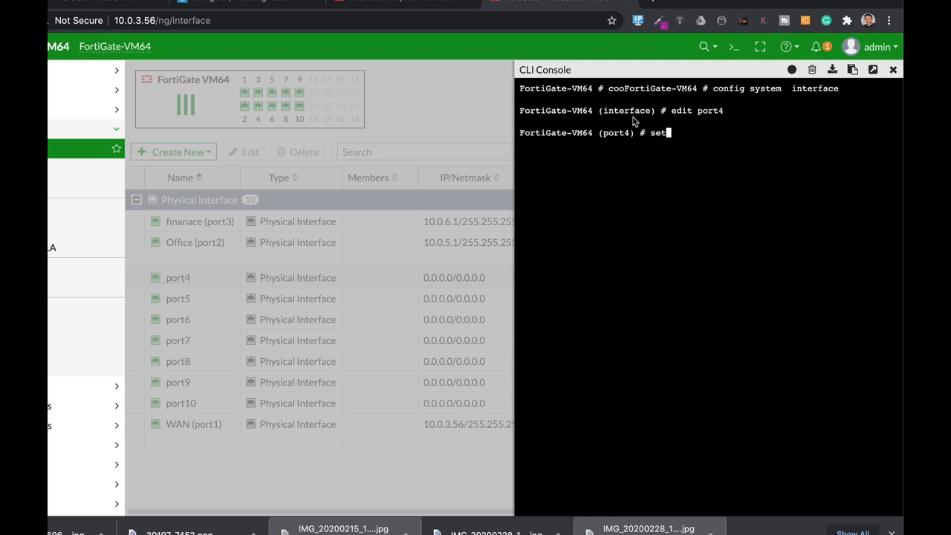
{"action": "type", "text": "ip 10.0.7.1/24"}
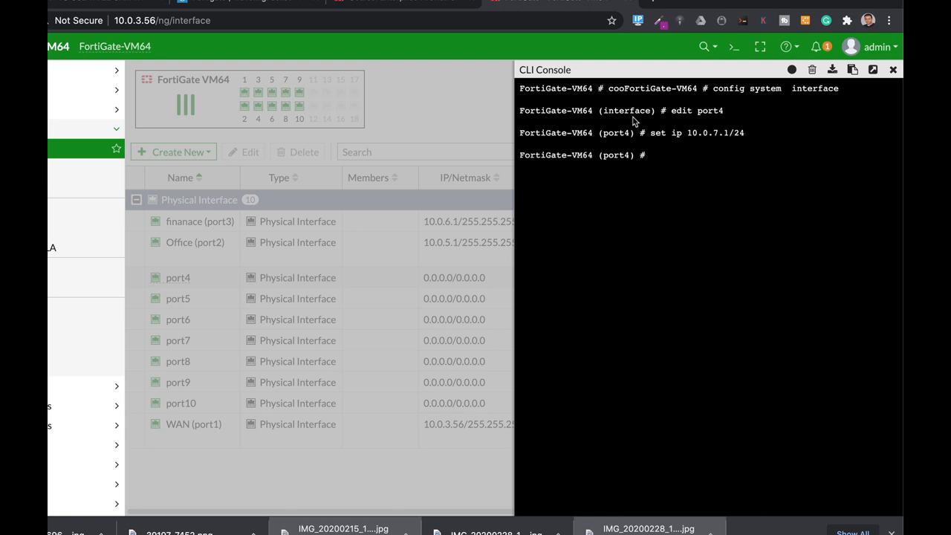
Step: Allow ping, HTTP and HTTPS administrative access on port4
{"action": "type", "text": "set"}
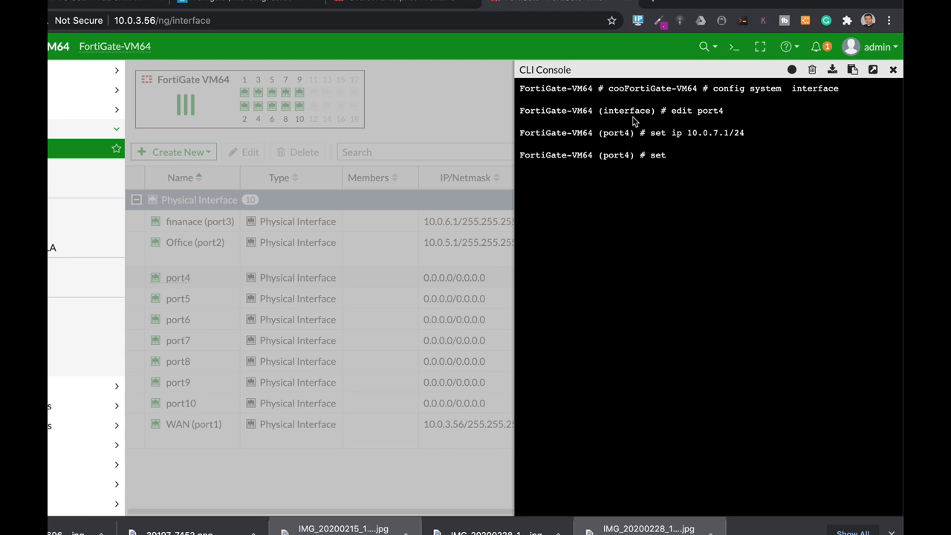
{"action": "type", "text": "allowaccess"}
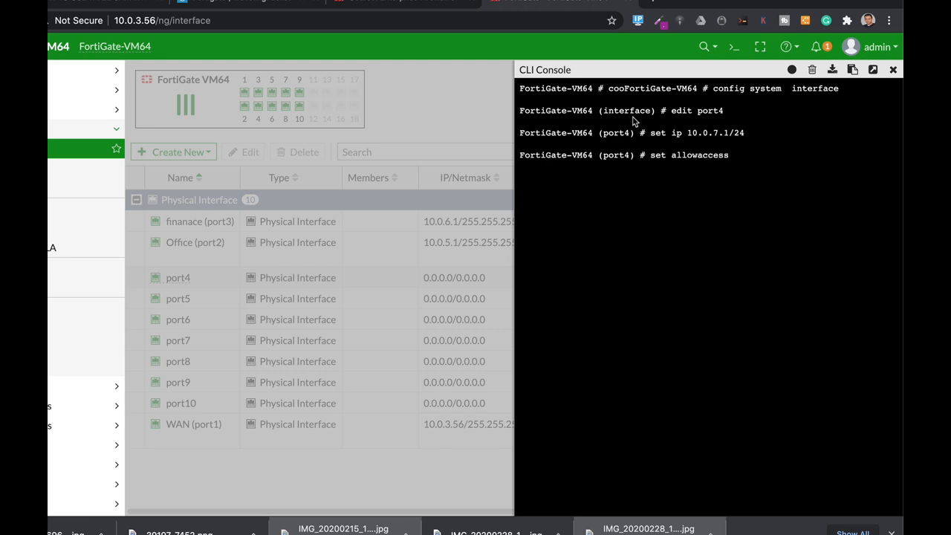
{"action": "type", "text": "ping h"}
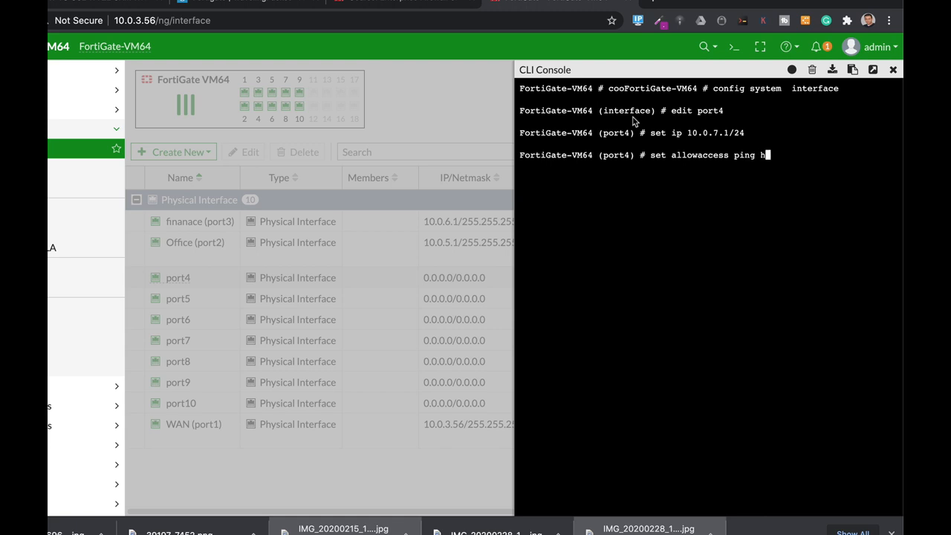
{"action": "type", "text": "ttp https"}
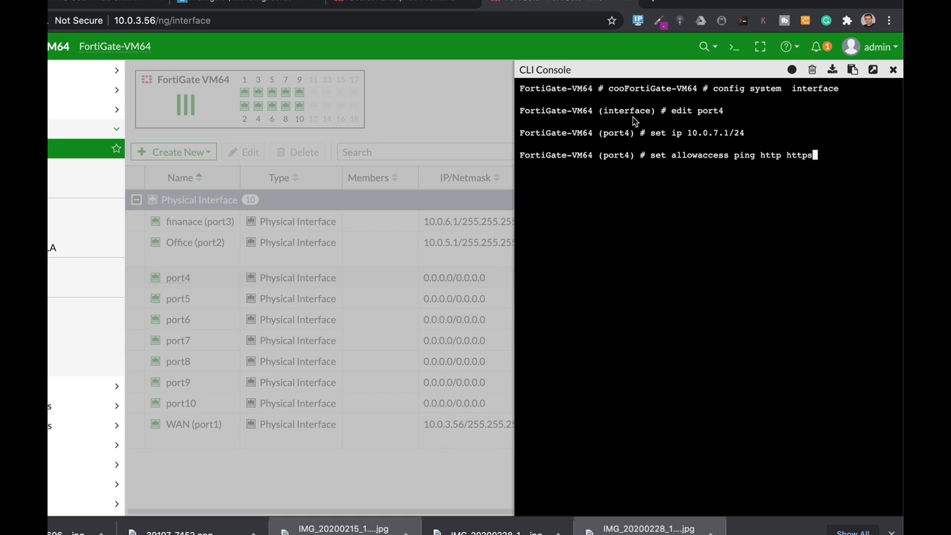
{"action": "key", "text": "enter"}
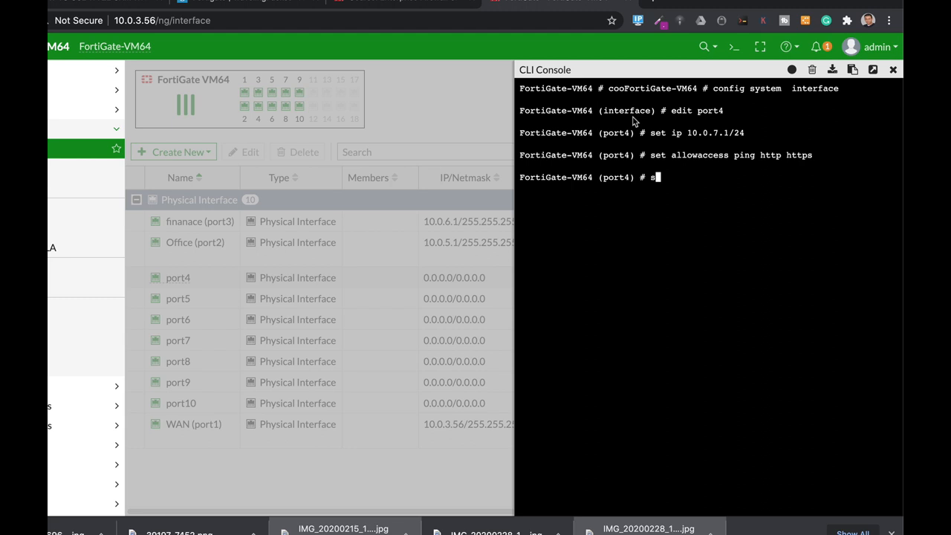
Step: Set port4's weight to 250 and end the interface configuration
{"action": "type", "text": "set weight"}
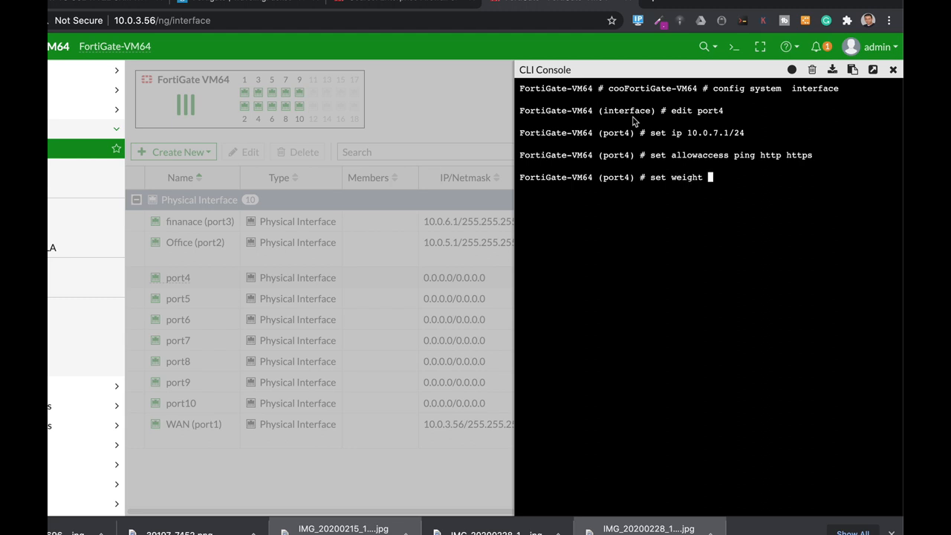
{"action": "type", "text": "250"}
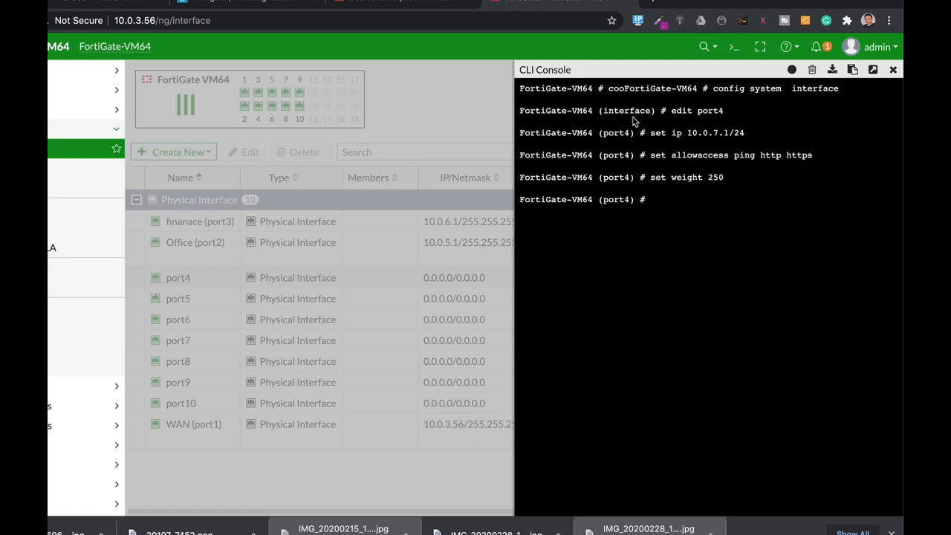
{"action": "type", "text": "e"}
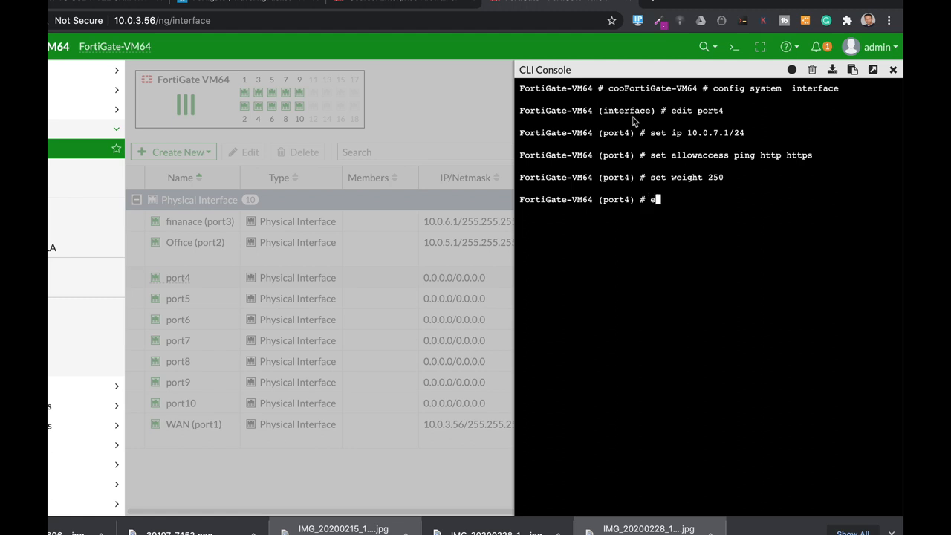
{"action": "type", "text": "end"}
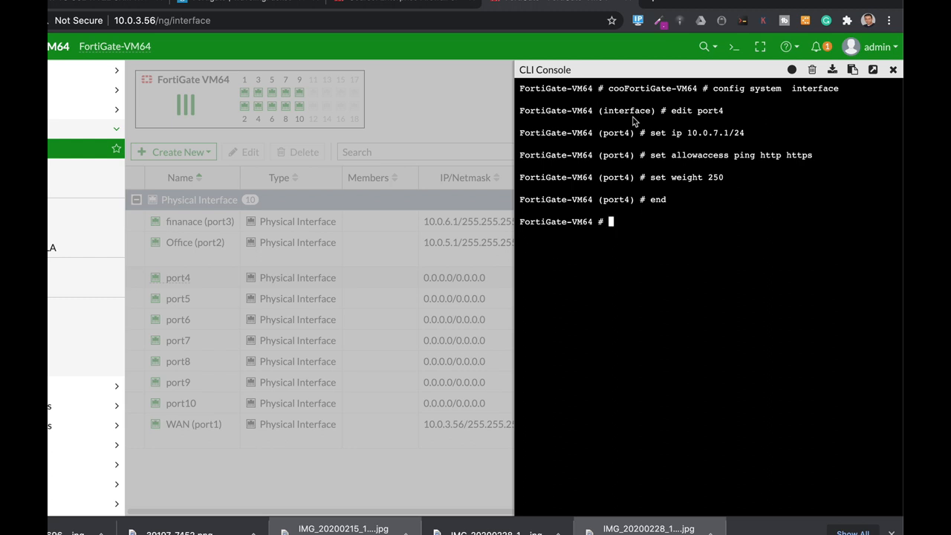
Step: Enter config system dhcp server and edit entry 1
{"action": "type", "text": "s"}
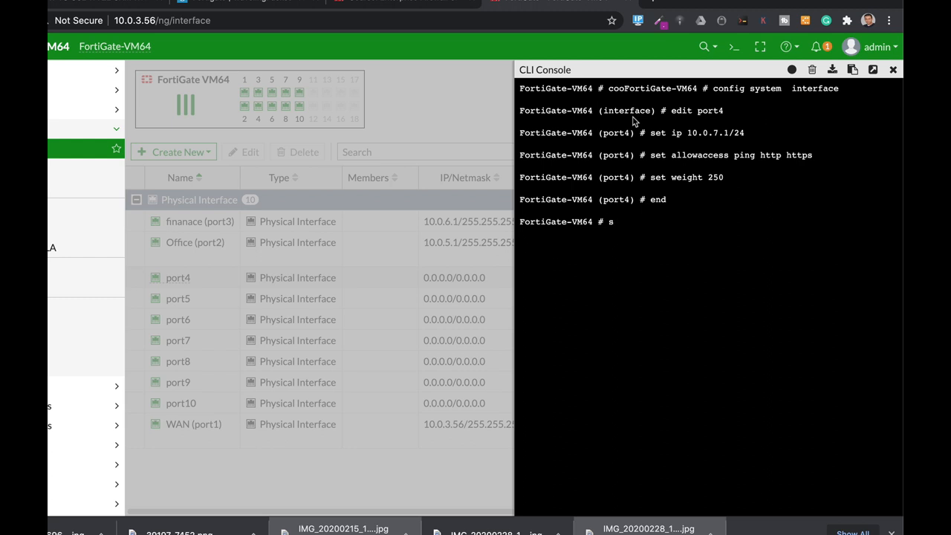
{"action": "type", "text": "onf"}
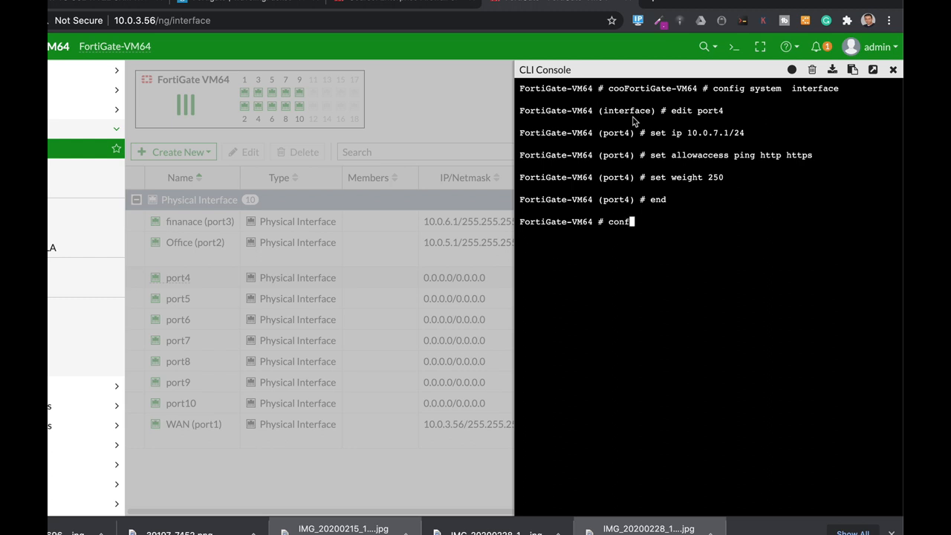
{"action": "type", "text": "ig"}
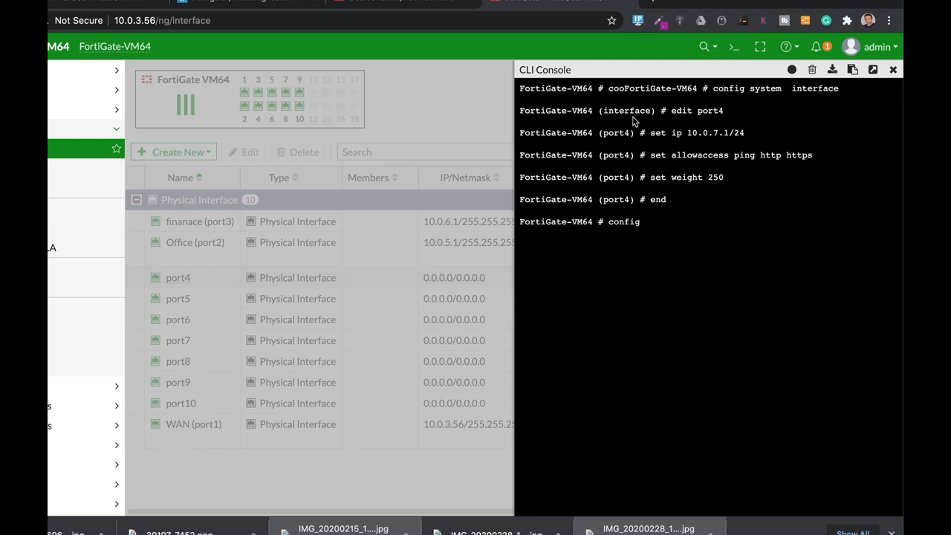
{"action": "type", "text": "system d"}
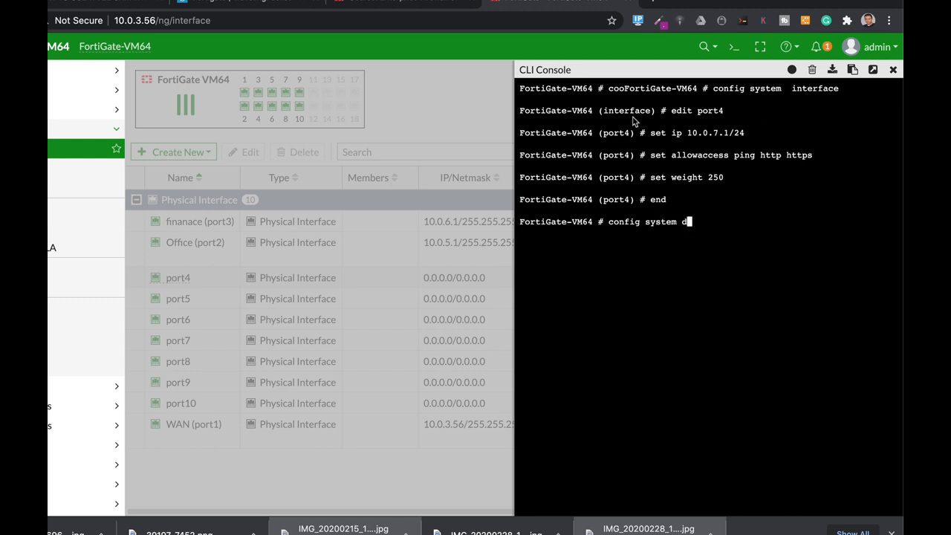
{"action": "type", "text": "hcp server"}
{"action": "type", "text": "edit"}
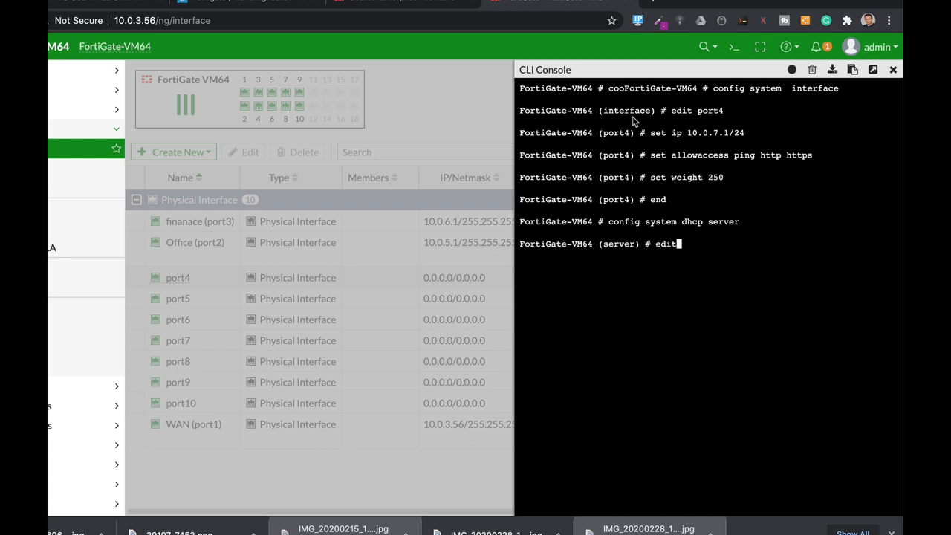
{"action": "type", "text": "1"}
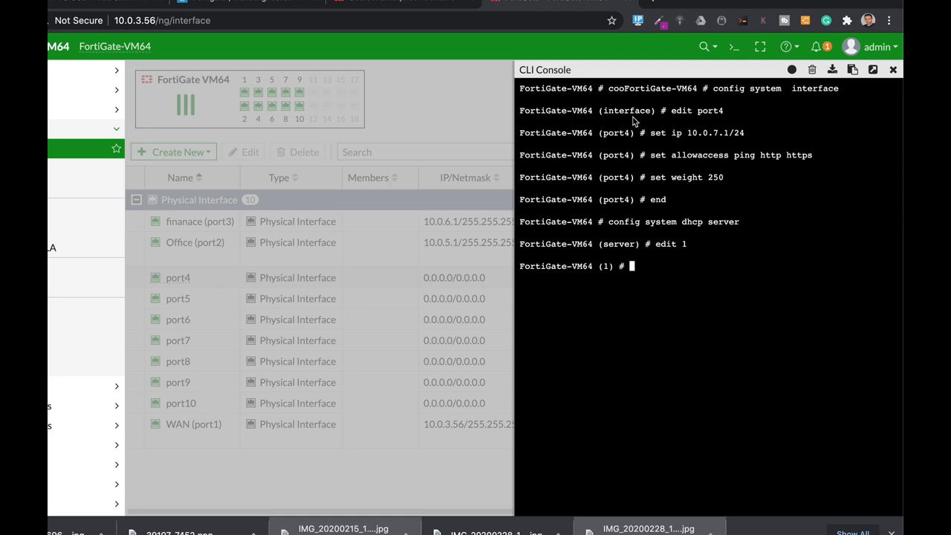
Step: Set the DHCP server's default gateway to 10.0.7.1 and its interface to port4
{"action": "type", "text": "set default-gateway"}
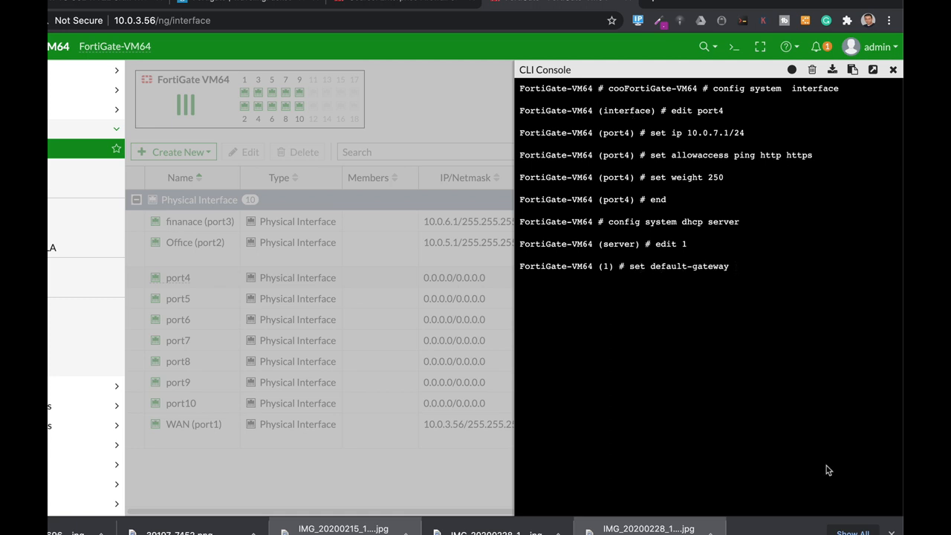
{"action": "type", "text": "10.0.7.1"}
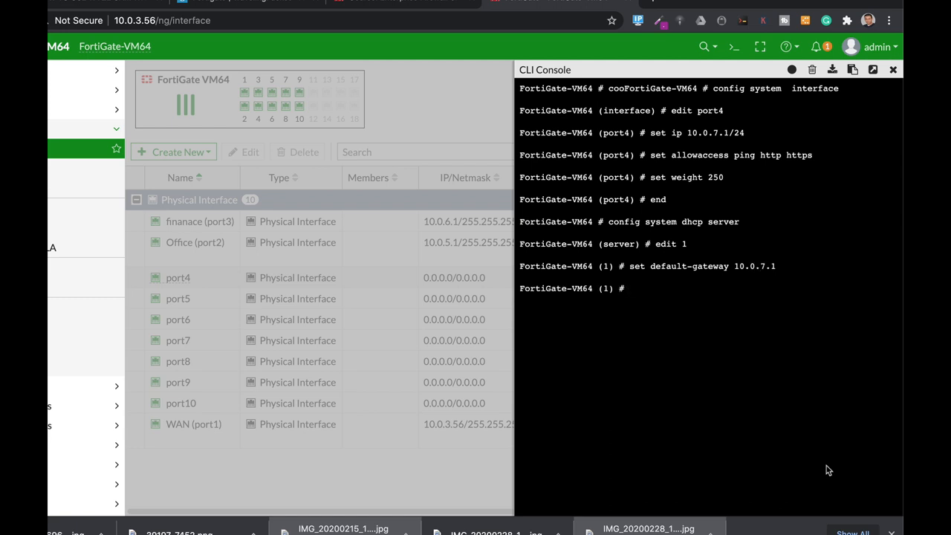
{"action": "type", "text": "set interface"}
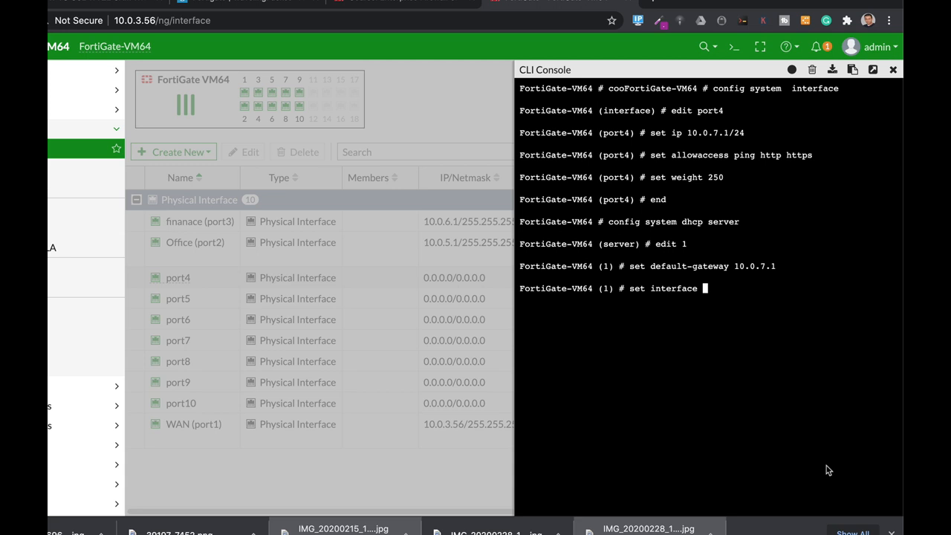
{"action": "type", "text": "port4"}
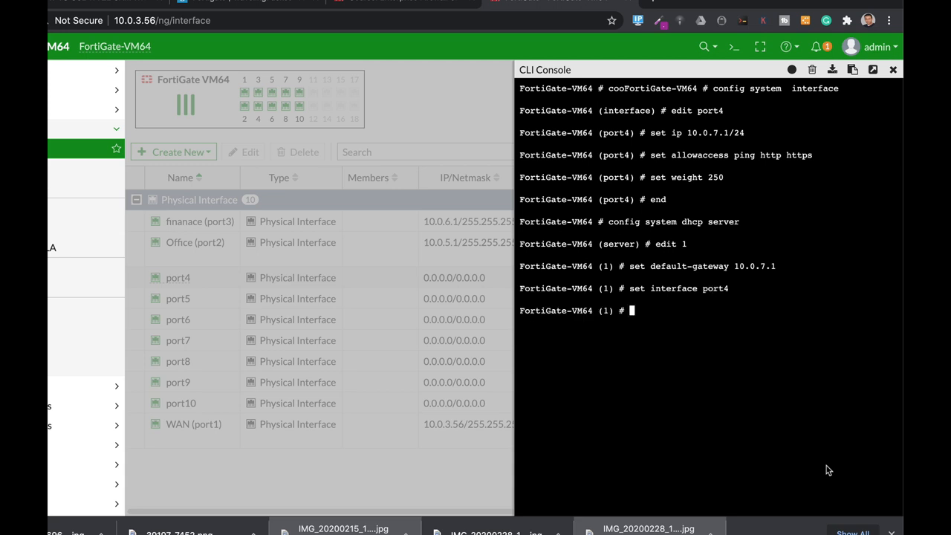
Step: Enter config ip-range and begin editing range entry 1
{"action": "type", "text": "config ip-range"}
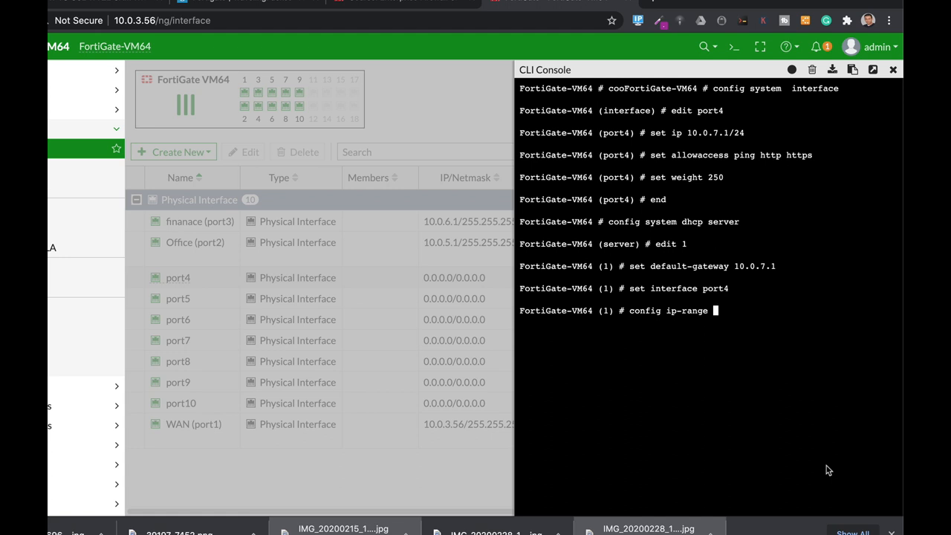
{"action": "key", "text": "enter"}
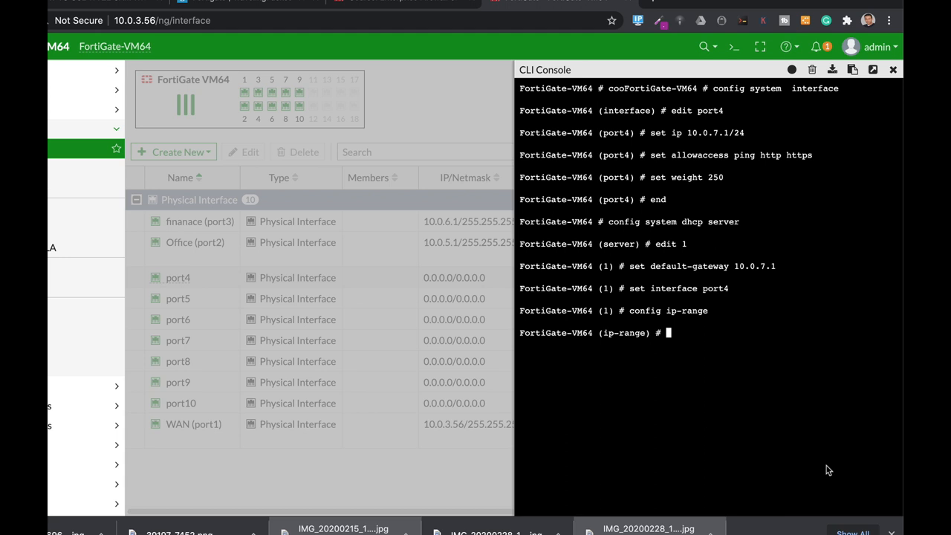
{"action": "type", "text": "edit 1"}
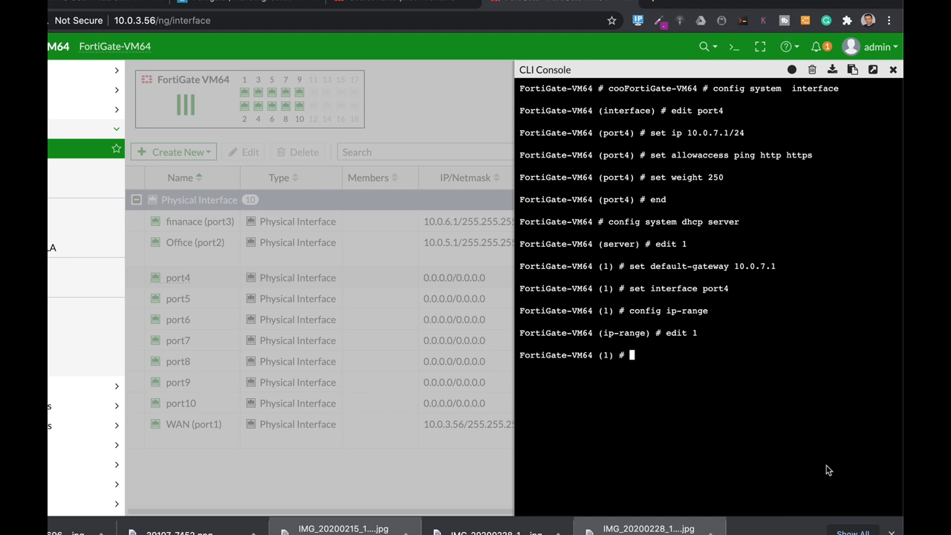
Step: Set the DHCP range start-ip 10.0.7.2 and end-ip 10.0.7.11, then end the range
{"action": "type", "text": "set start-ip"}
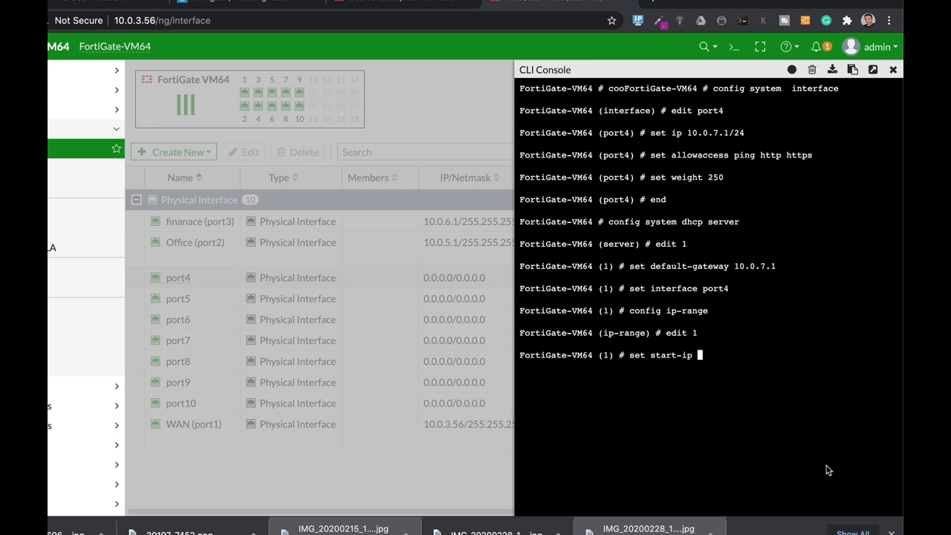
{"action": "type", "text": "10.0.7.2"}
{"action": "type", "text": "s"}
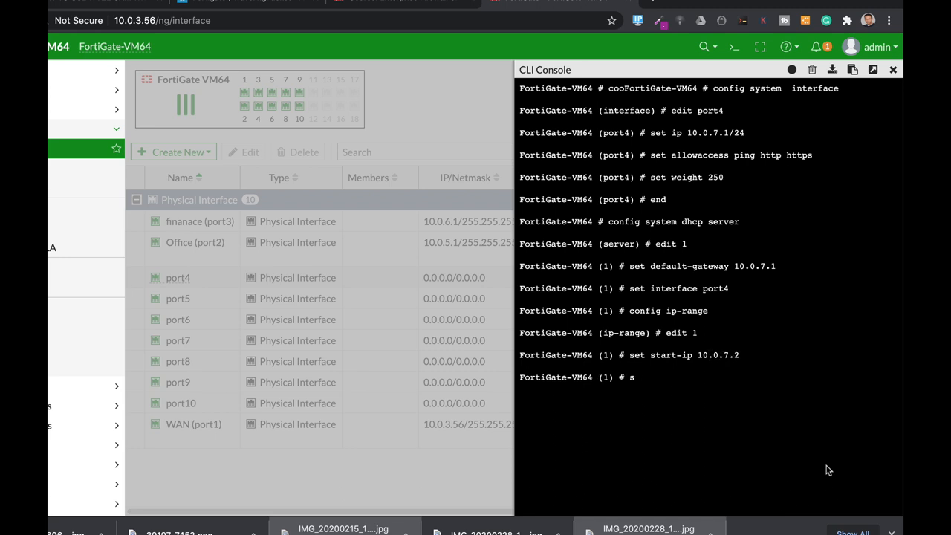
{"action": "type", "text": "et"}
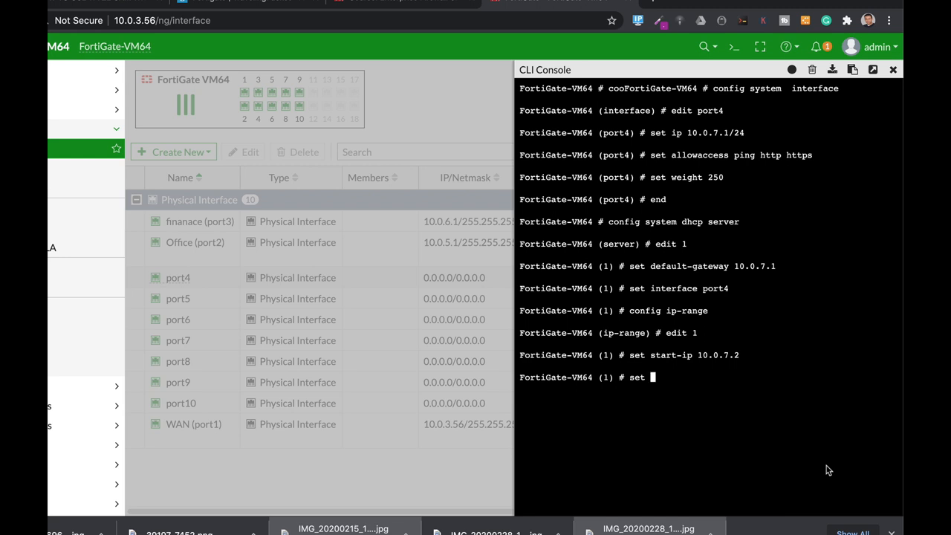
{"action": "type", "text": "end-ip 10.0.7."}
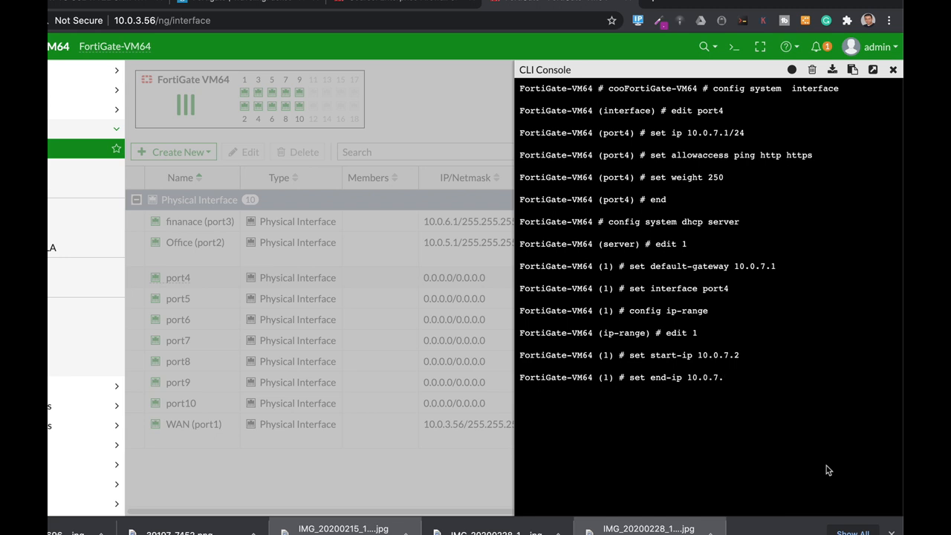
{"action": "type", "text": "11"}
{"action": "type", "text": "next"}
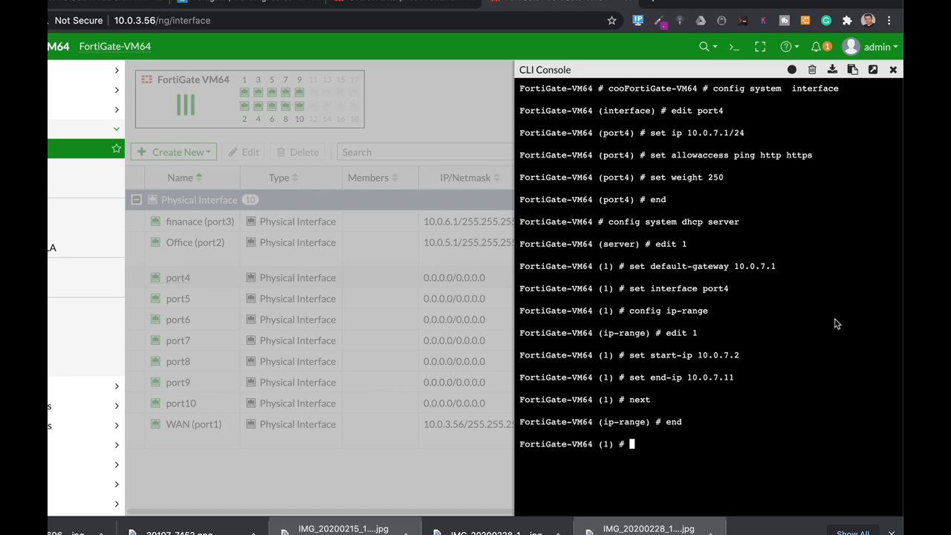
Step: Set netmask 255.255.255.0 and dns-service default, then end the DHCP server config
{"action": "type", "text": "set netmask"}
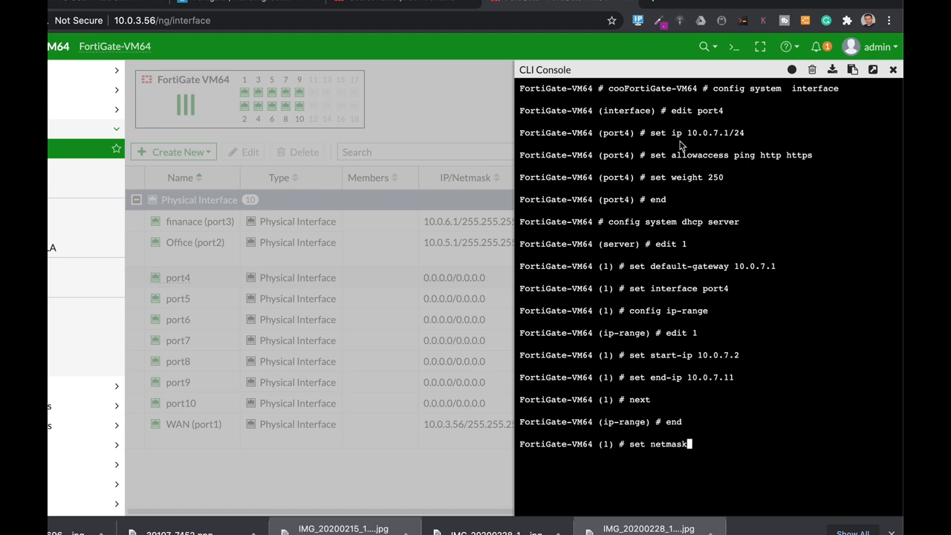
{"action": "type", "text": "255."}
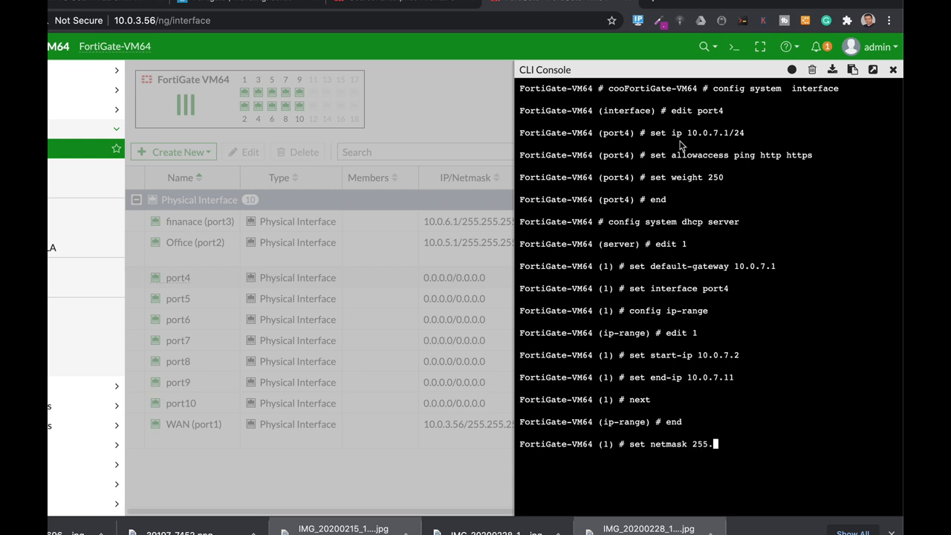
{"action": "type", "text": "255.255.0"}
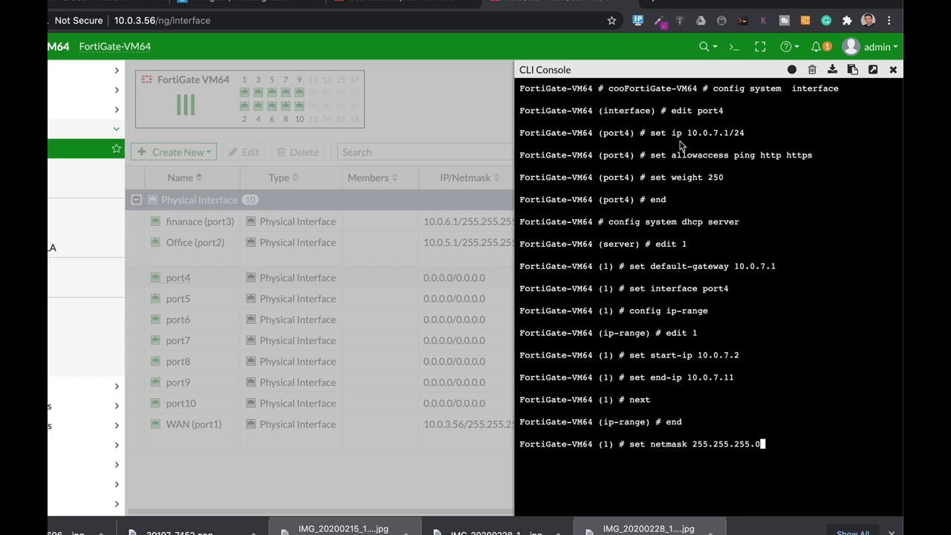
{"action": "type", "text": "set dns-service default"}
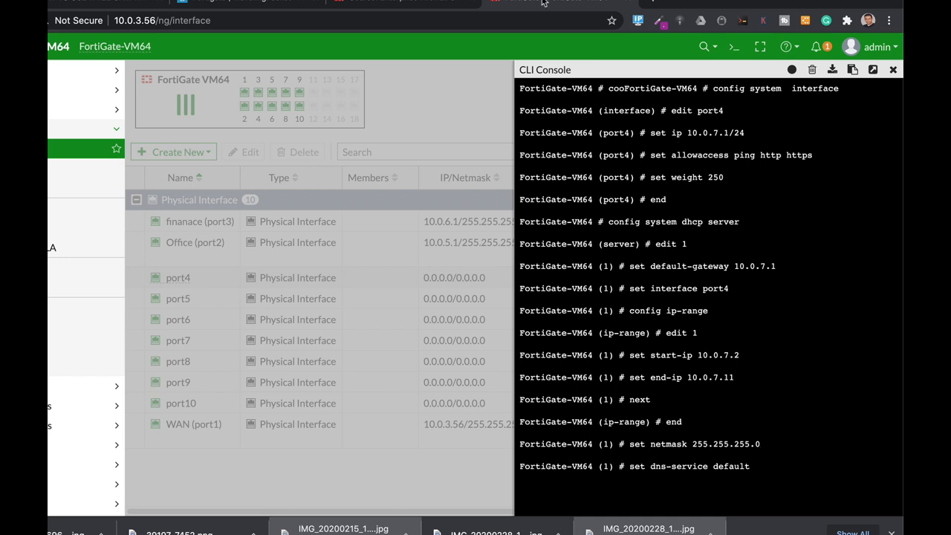
{"action": "type", "text": "end"}
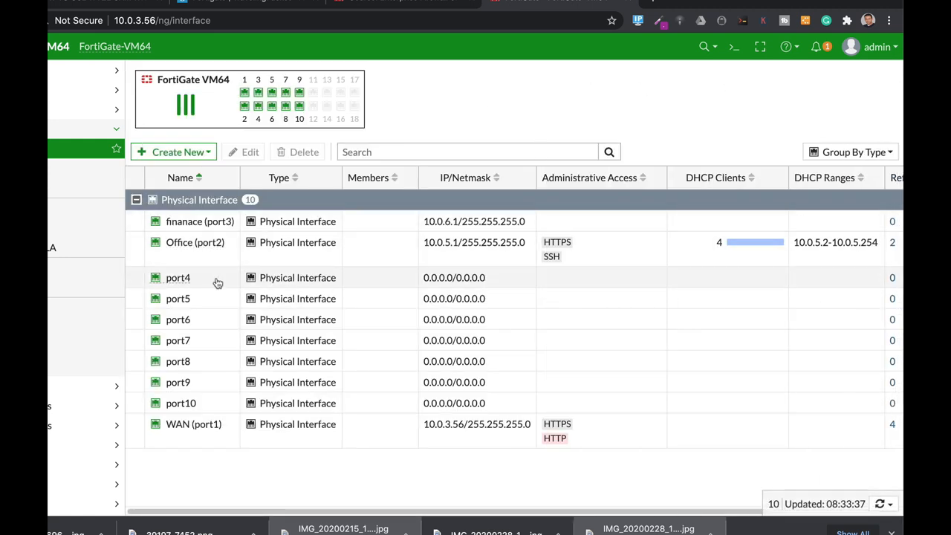
Step: Reload the Interfaces list and select port4 showing 10.0.7.1 with its DHCP range
{"action": "left_click", "coordinate": [178, 278]}
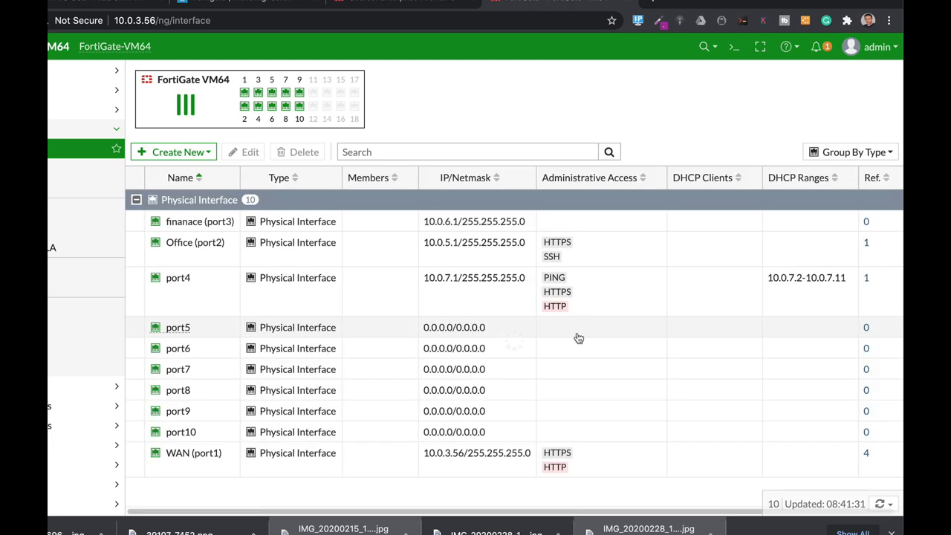
{"action": "left_click", "coordinate": [179, 278]}
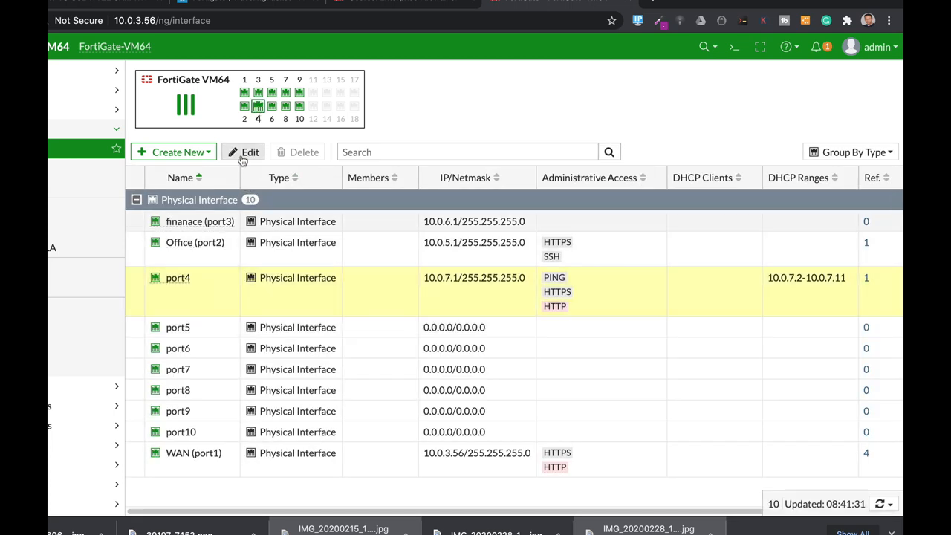
Step: Review port4's Edit Interface page: 10.0.7.1/24, HTTPS/HTTP/PING access and DHCP range 10.0.7.2–10.0.7.11
{"action": "left_click", "coordinate": [250, 152]}
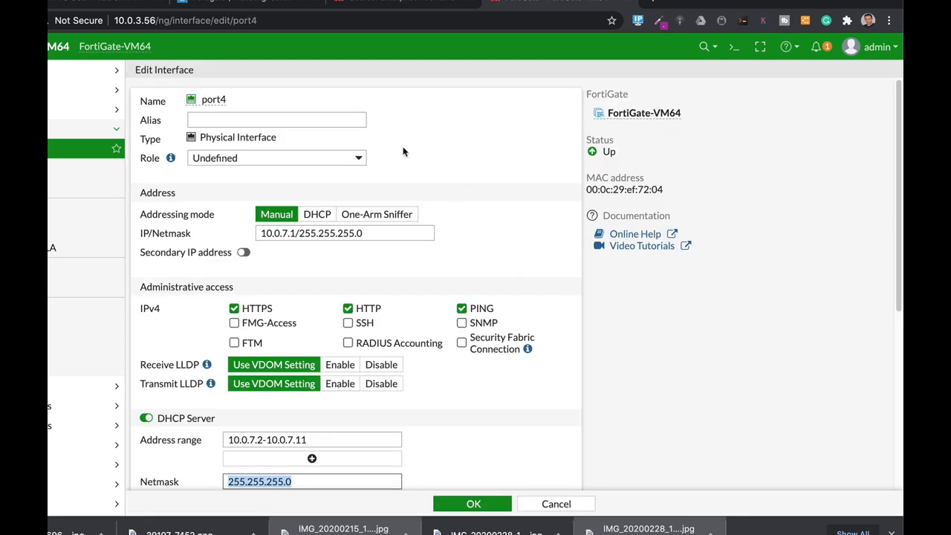
{"action": "mouse_move", "coordinate": [245, 135]}
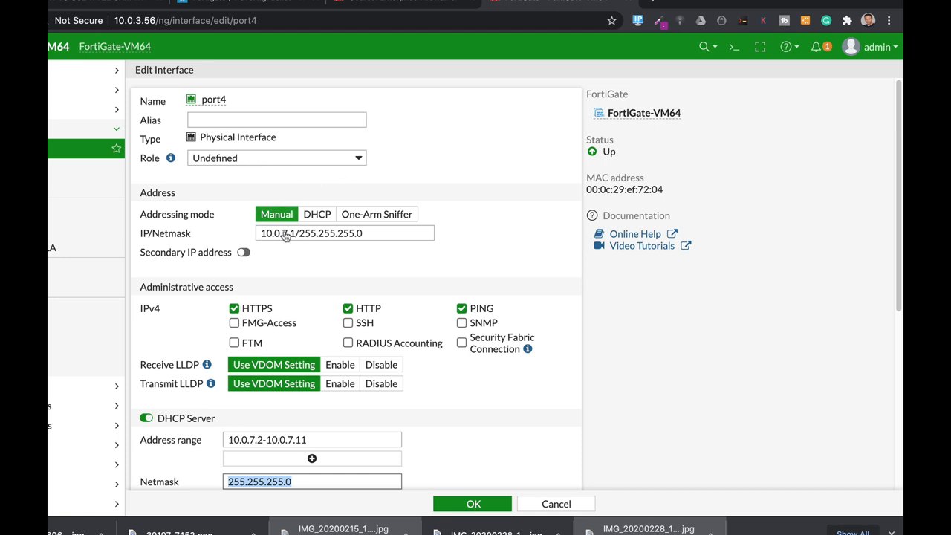
{"action": "scroll", "scroll_direction": "down", "scroll_amount": 3}
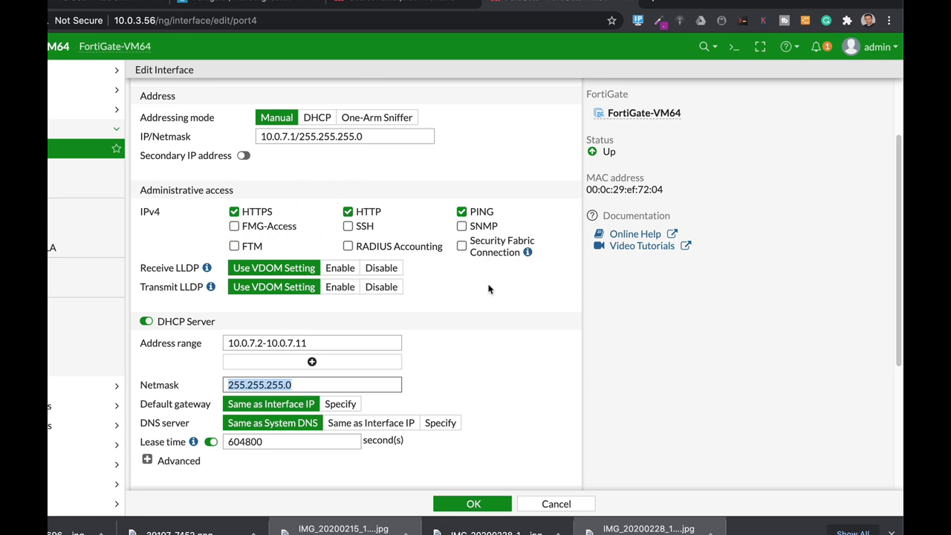
{"action": "scroll", "scroll_direction": "down", "scroll_amount": 3}
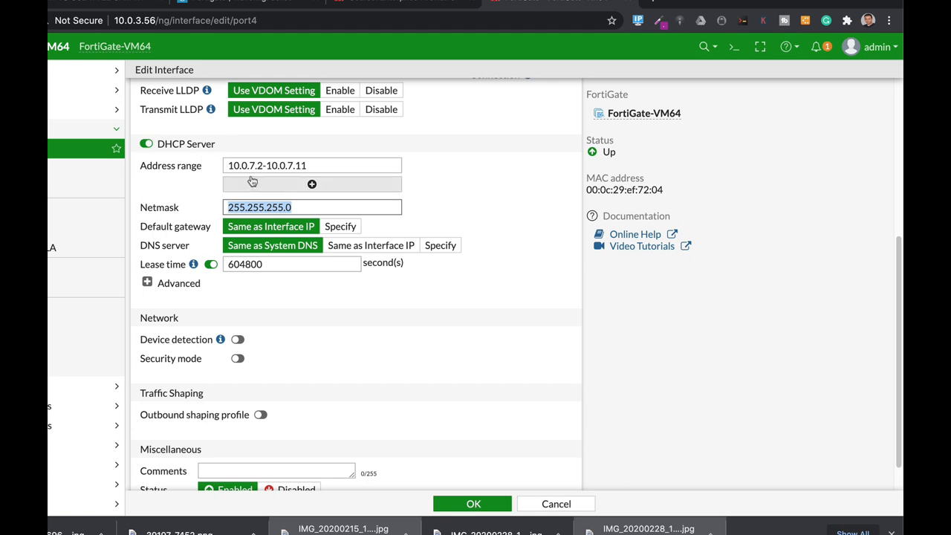
{"action": "mouse_move", "coordinate": [273, 180]}
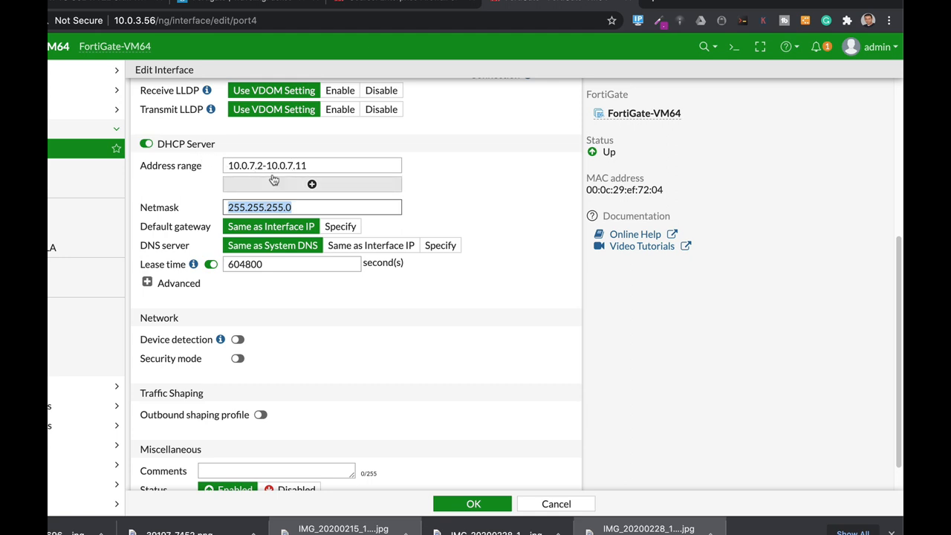